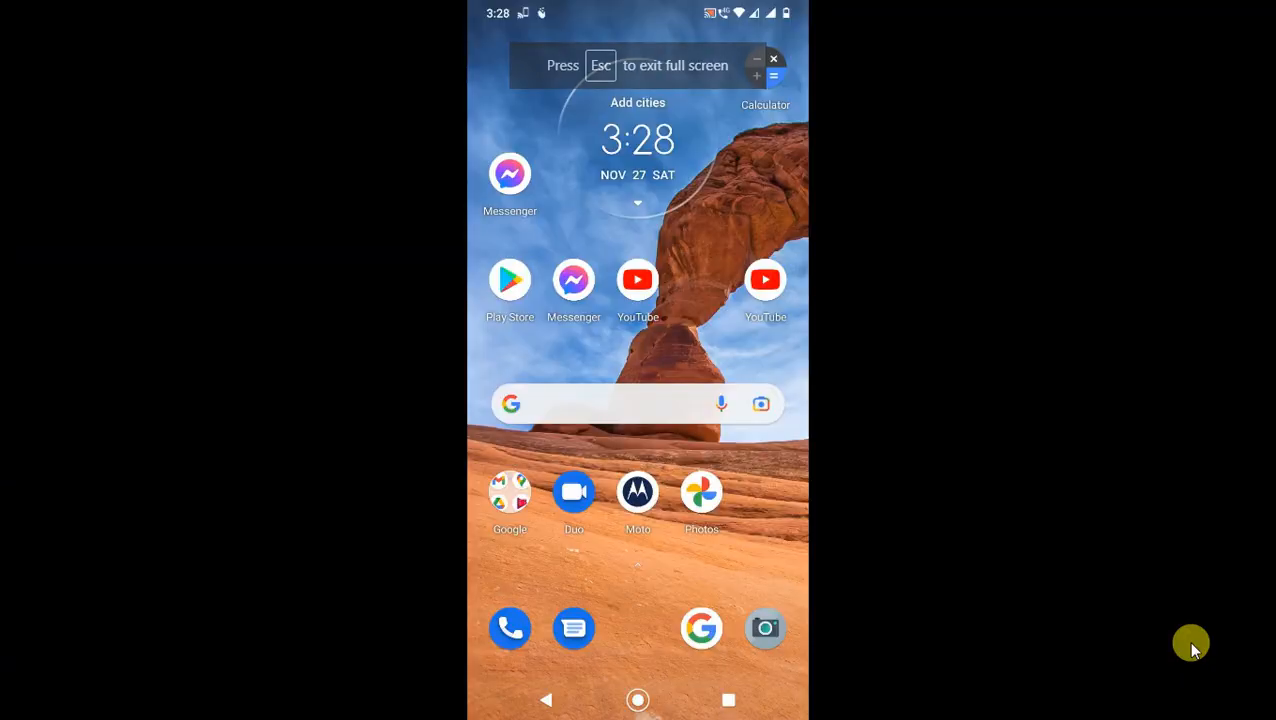
Launch the Settings app from the home screen.
scroll("up", 3)
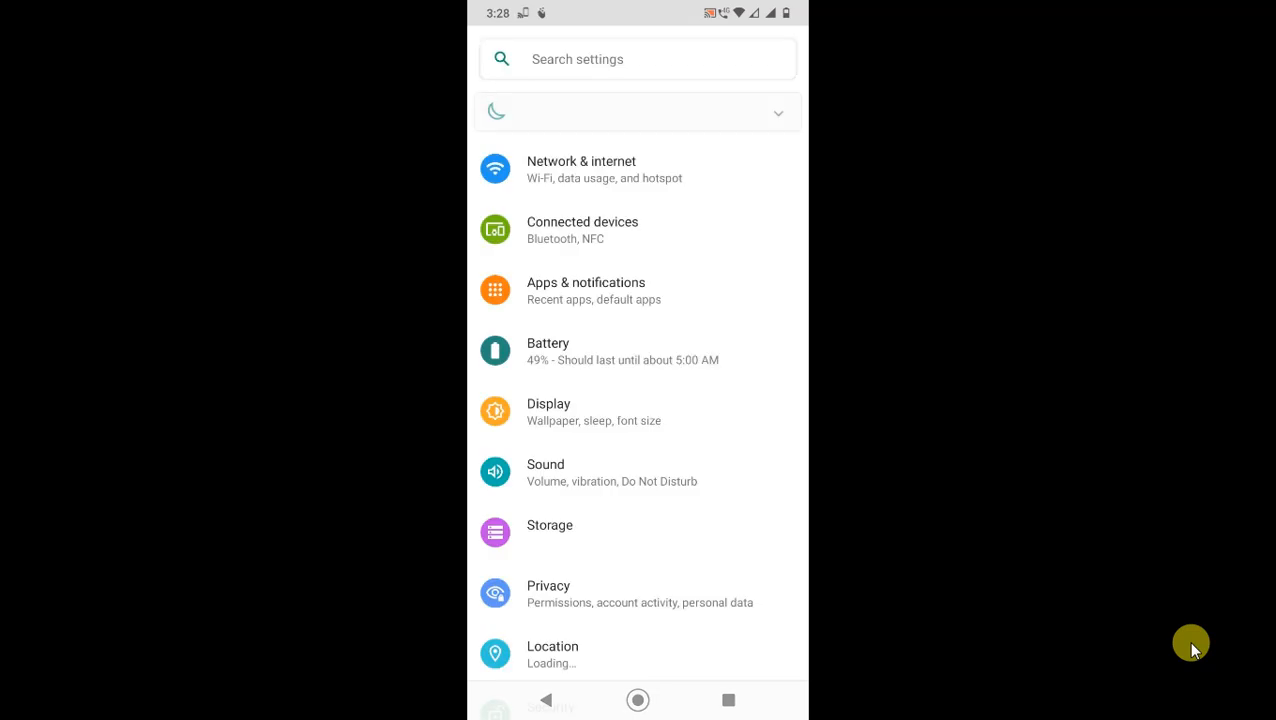
Scroll the Settings list to the top to reach the Search settings bar.
scroll("down", 3)
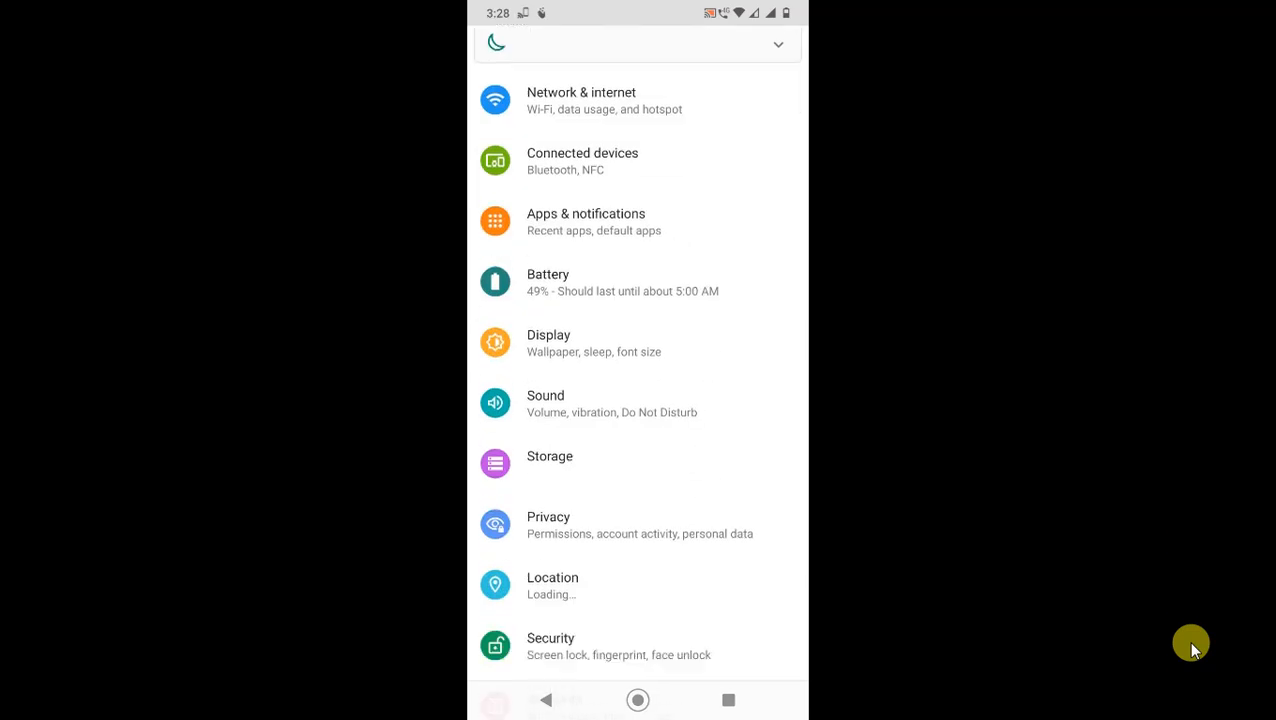
scroll("down", 3)
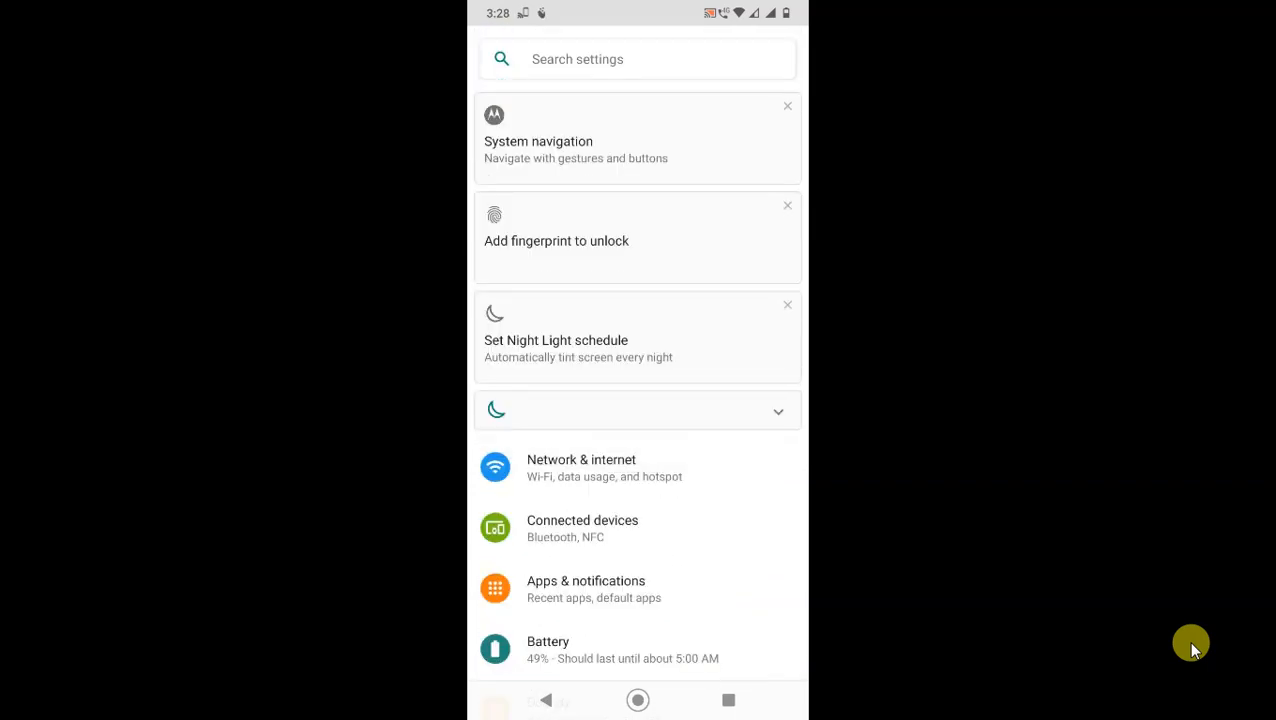
scroll("down", 3)
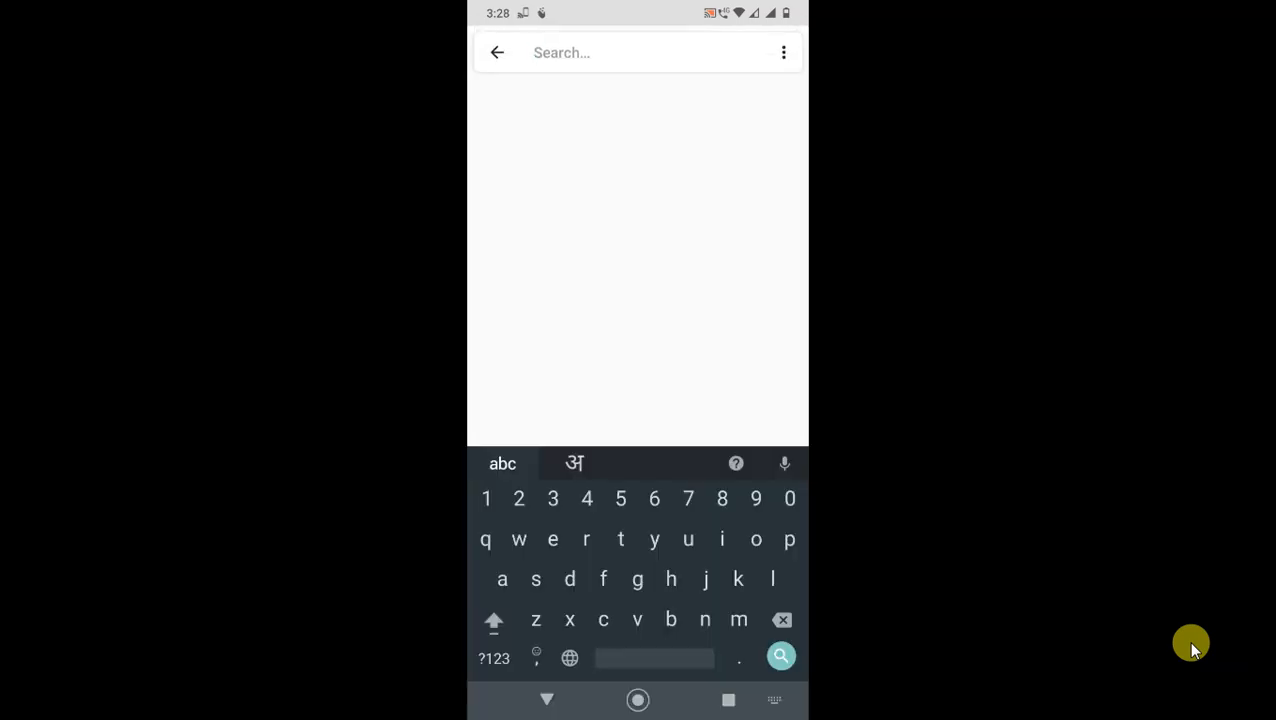
Search Settings for "accounts" and open the Accounts result listing the device's accounts.
type("ac")
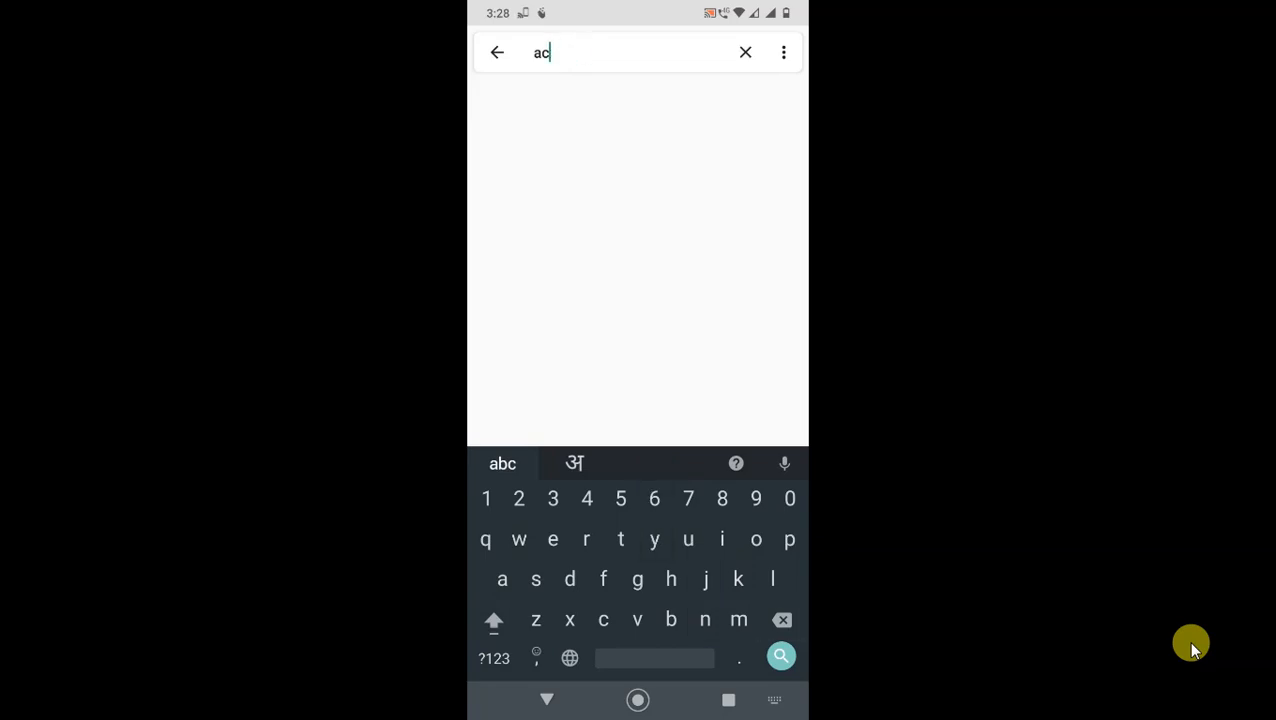
type("counts")
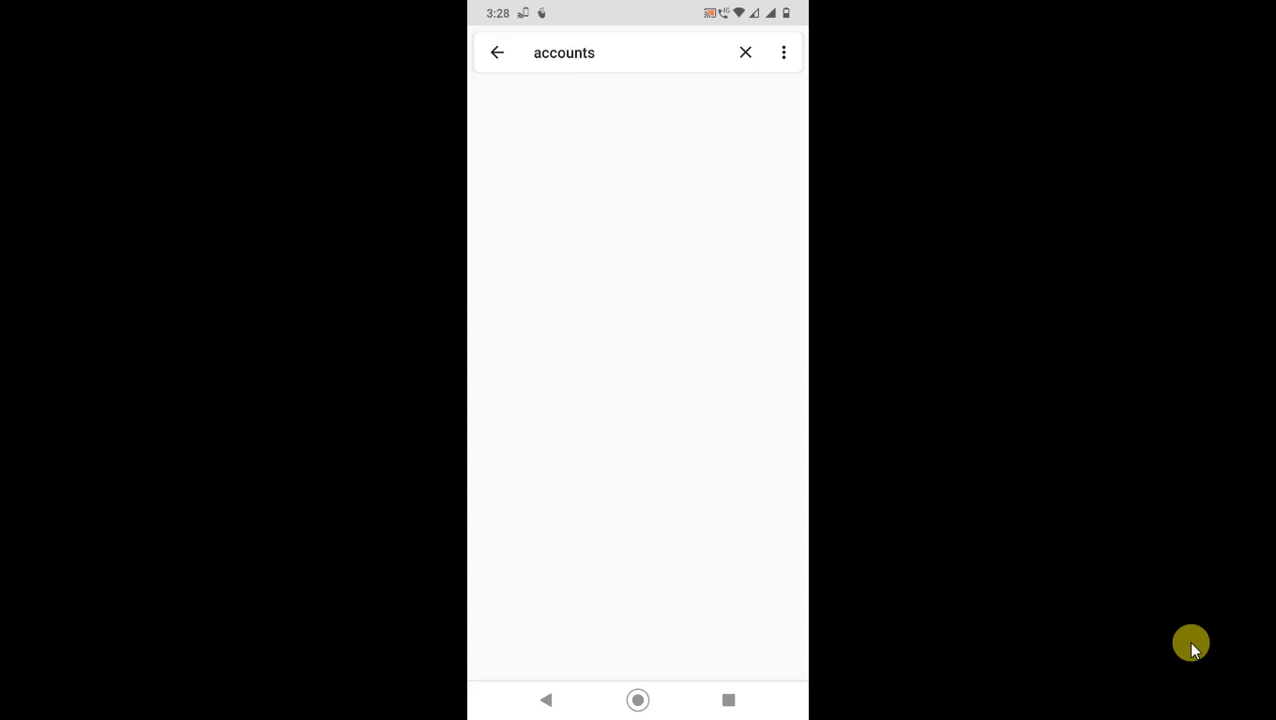
left_click(600, 52)
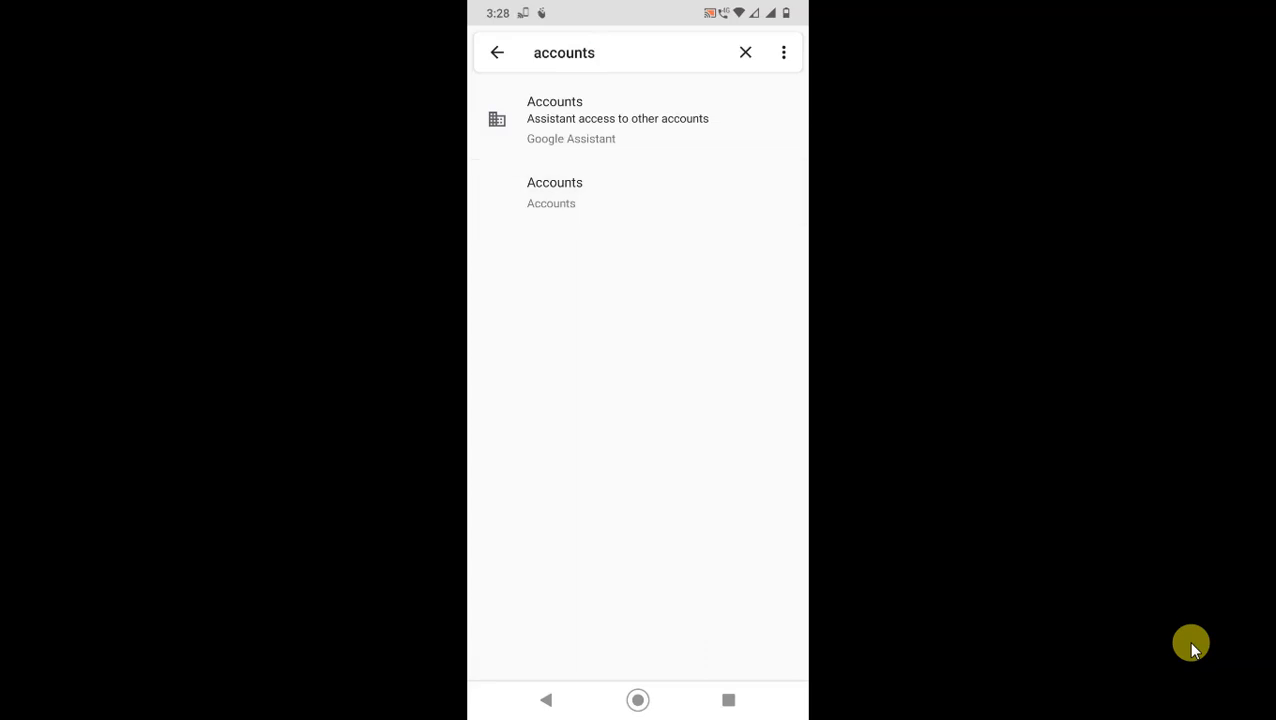
left_click(556, 192)
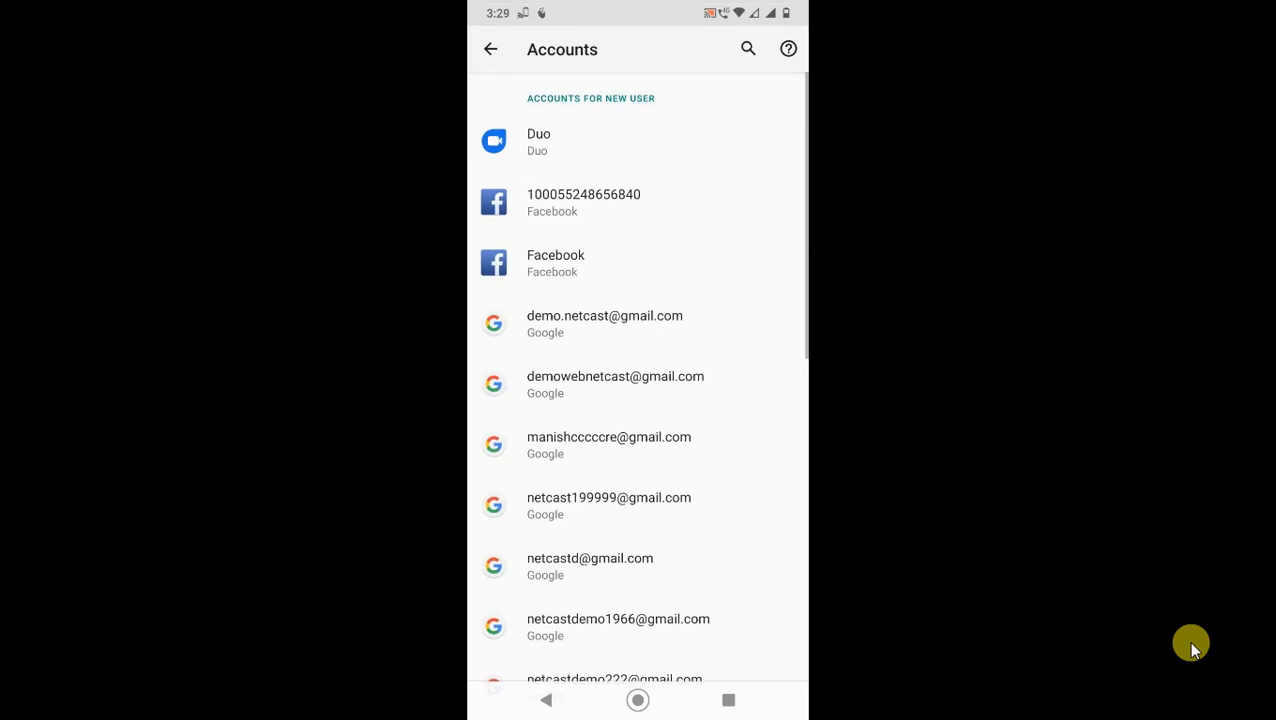
Scroll the Accounts list and open a Google account's detail page with its sync status.
scroll("down", 3)
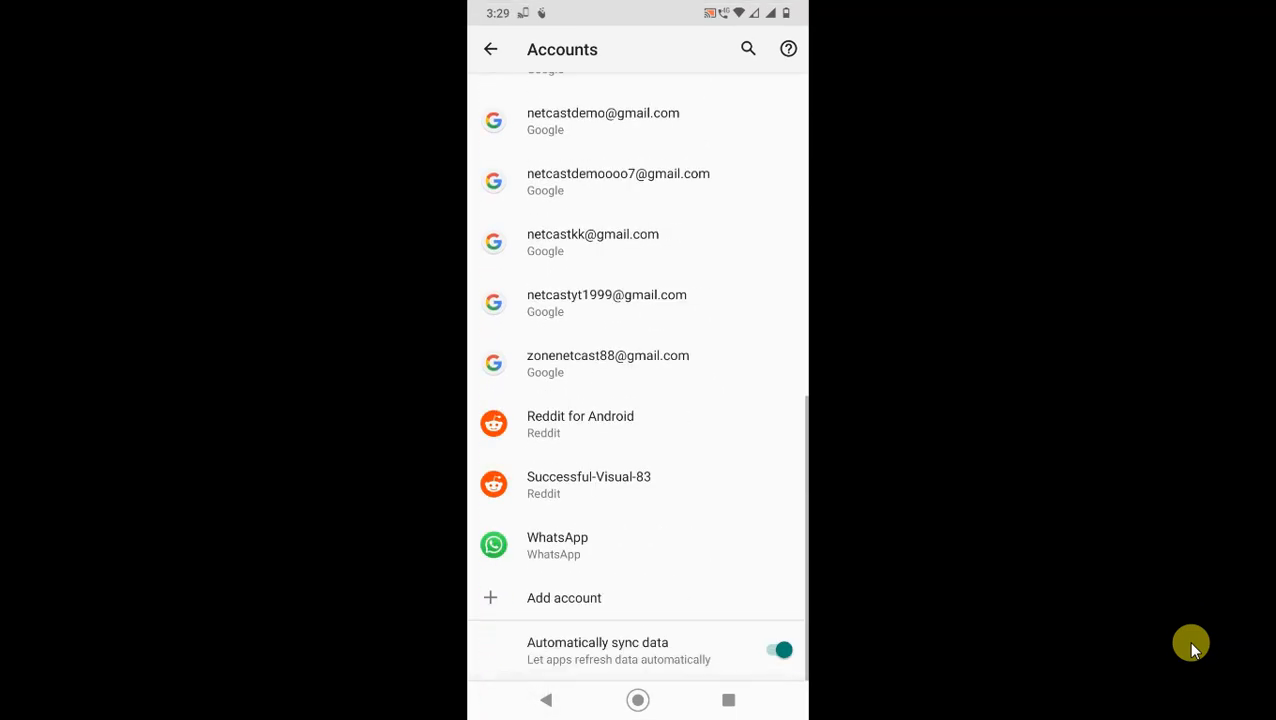
scroll("up", 3)
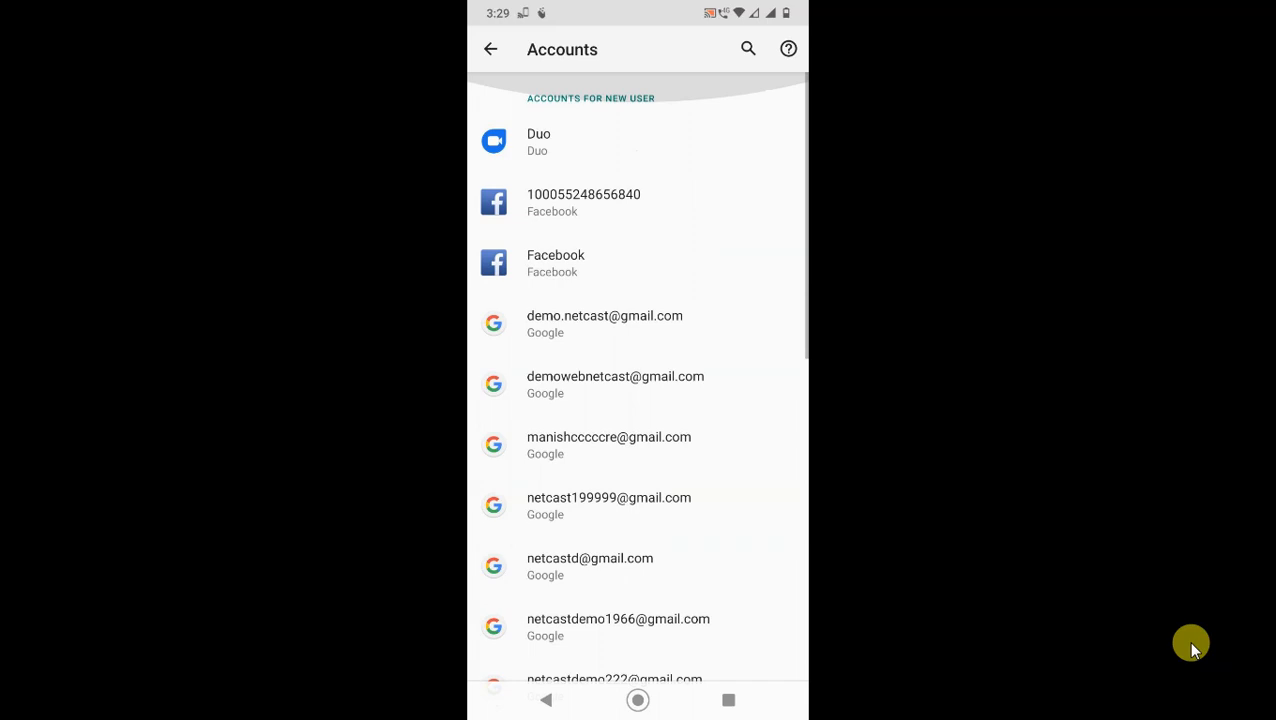
scroll("down", 3)
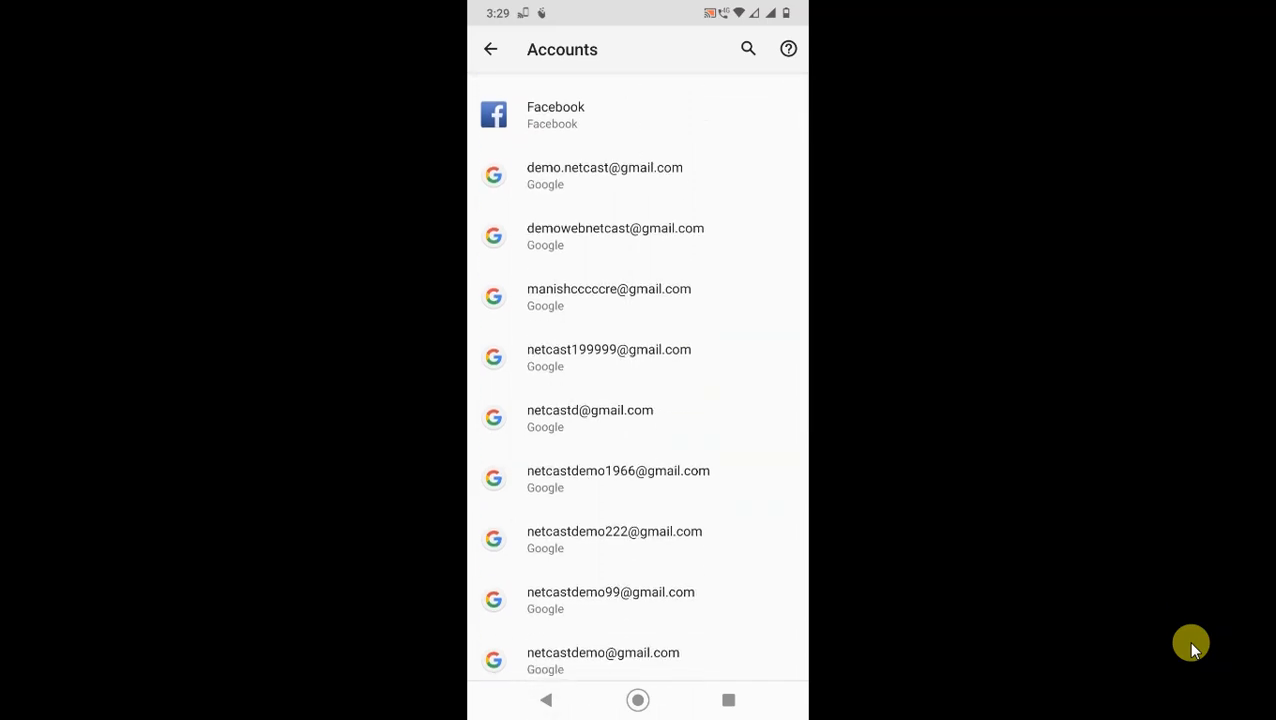
scroll("down", 3)
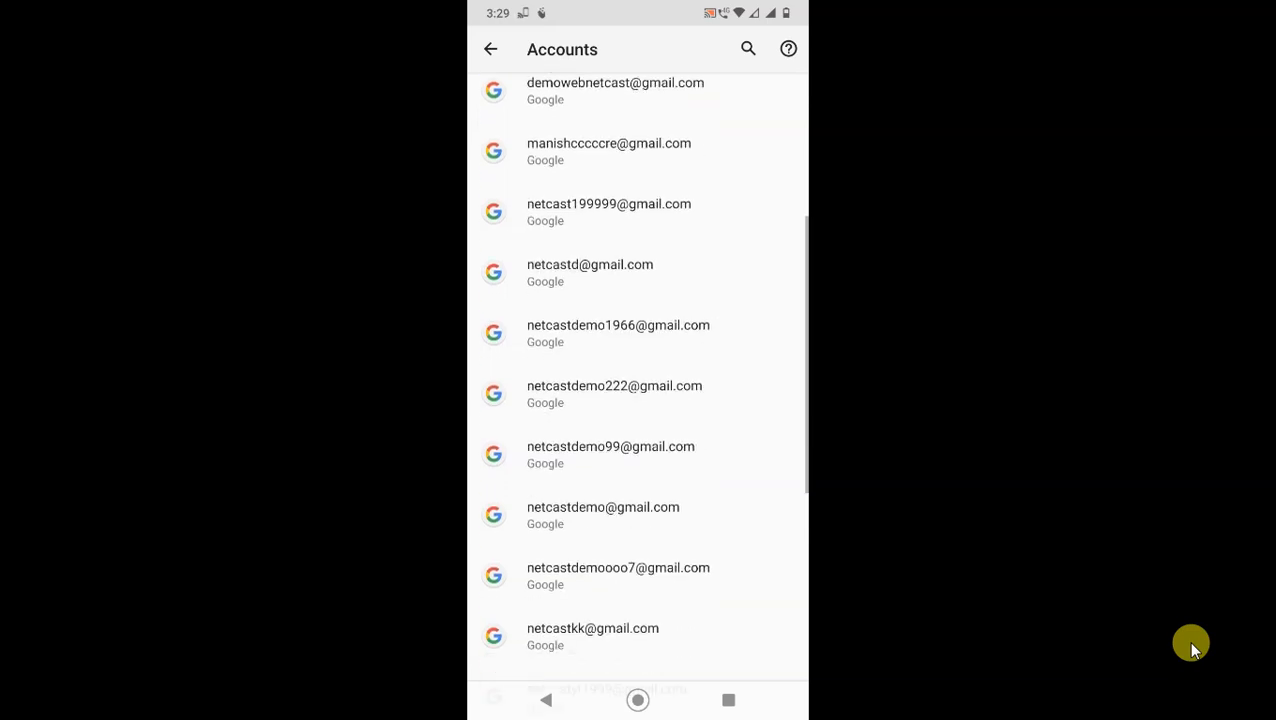
scroll("down", 3)
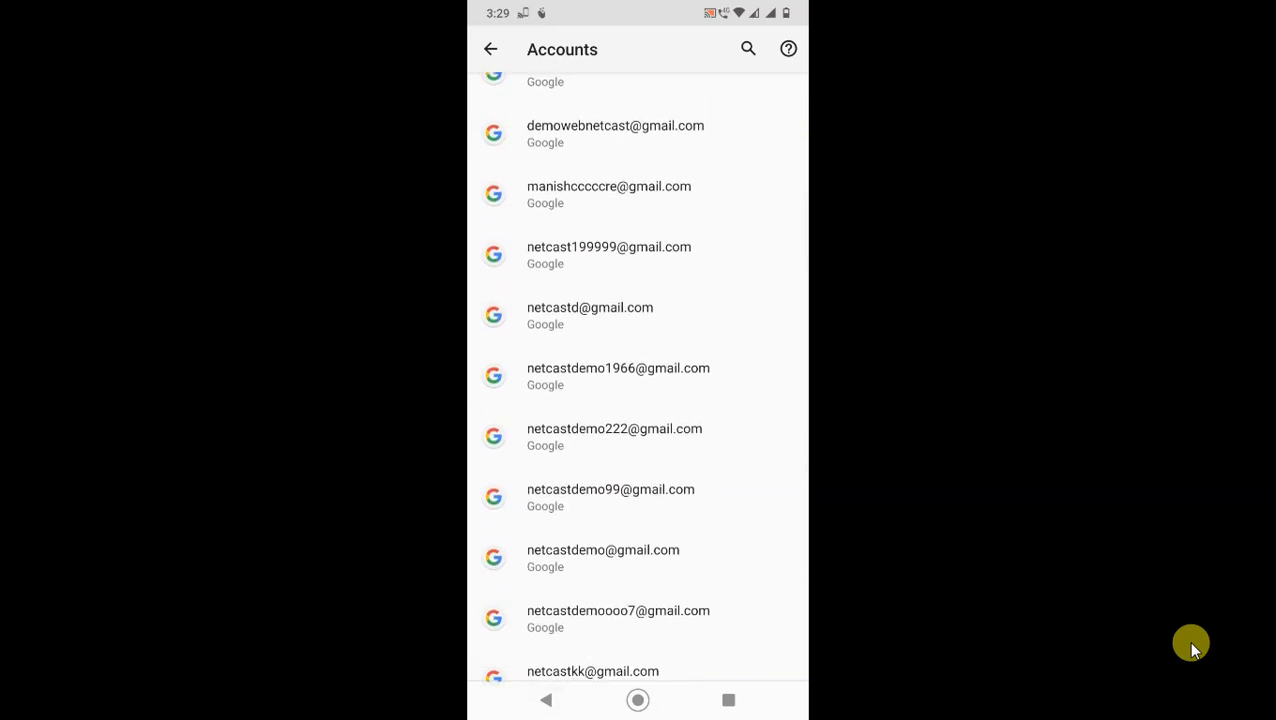
scroll("down", 3)
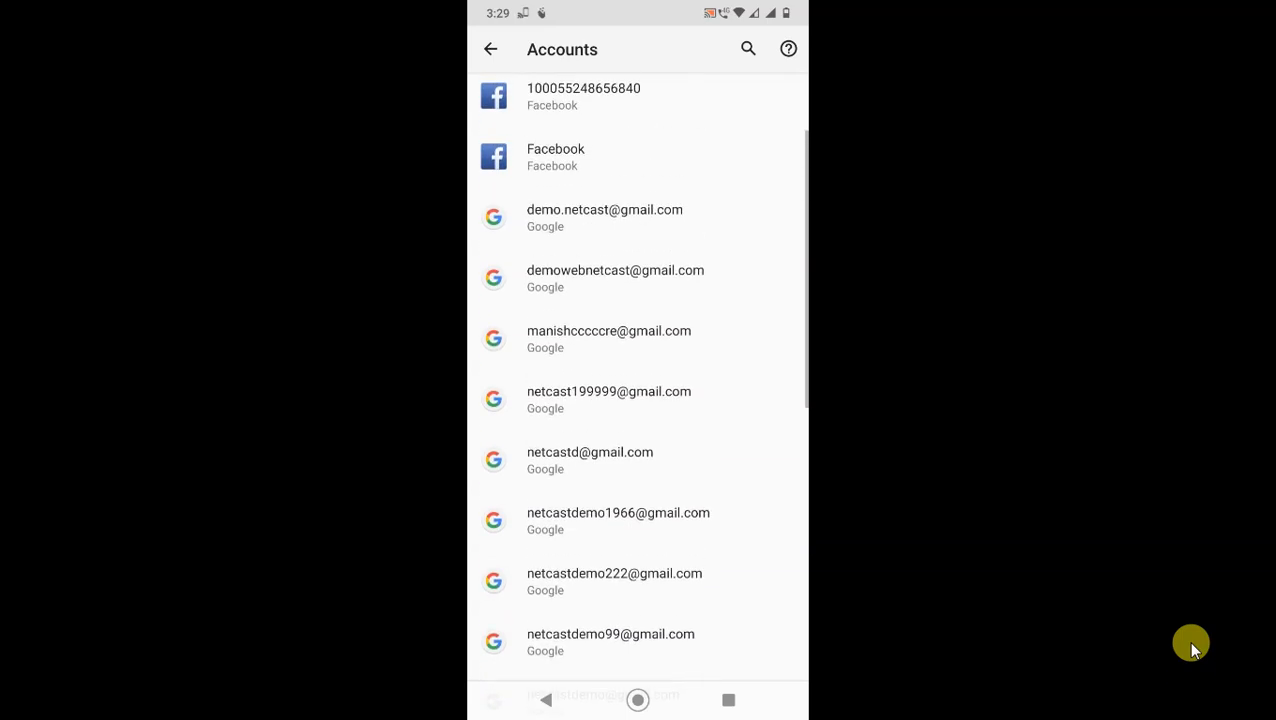
left_click(616, 278)
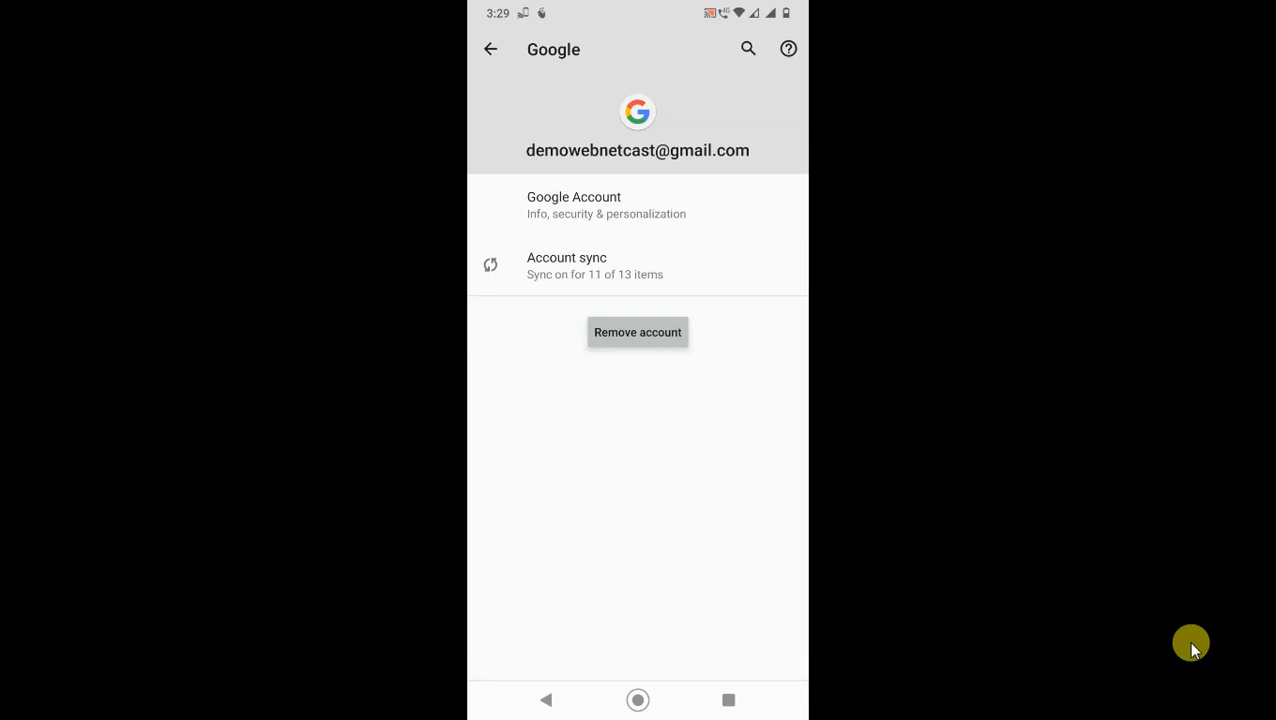
mouse_move(1012, 428)
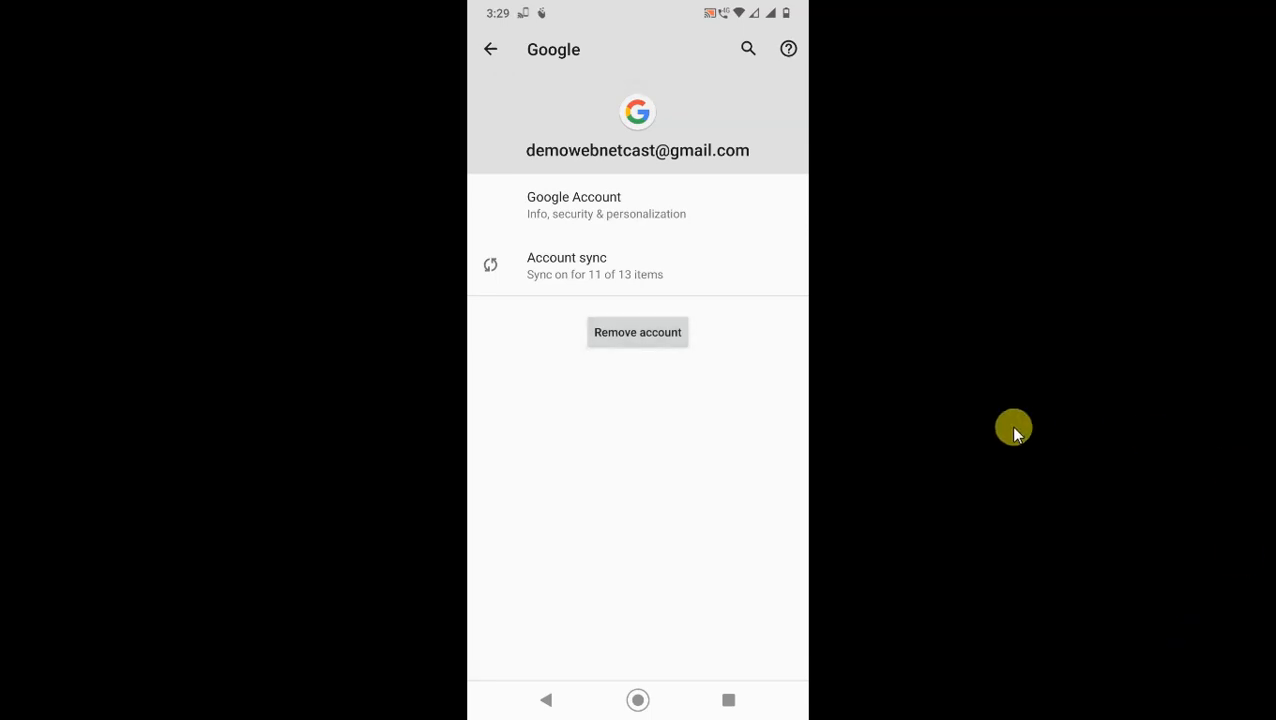
mouse_move(712, 358)
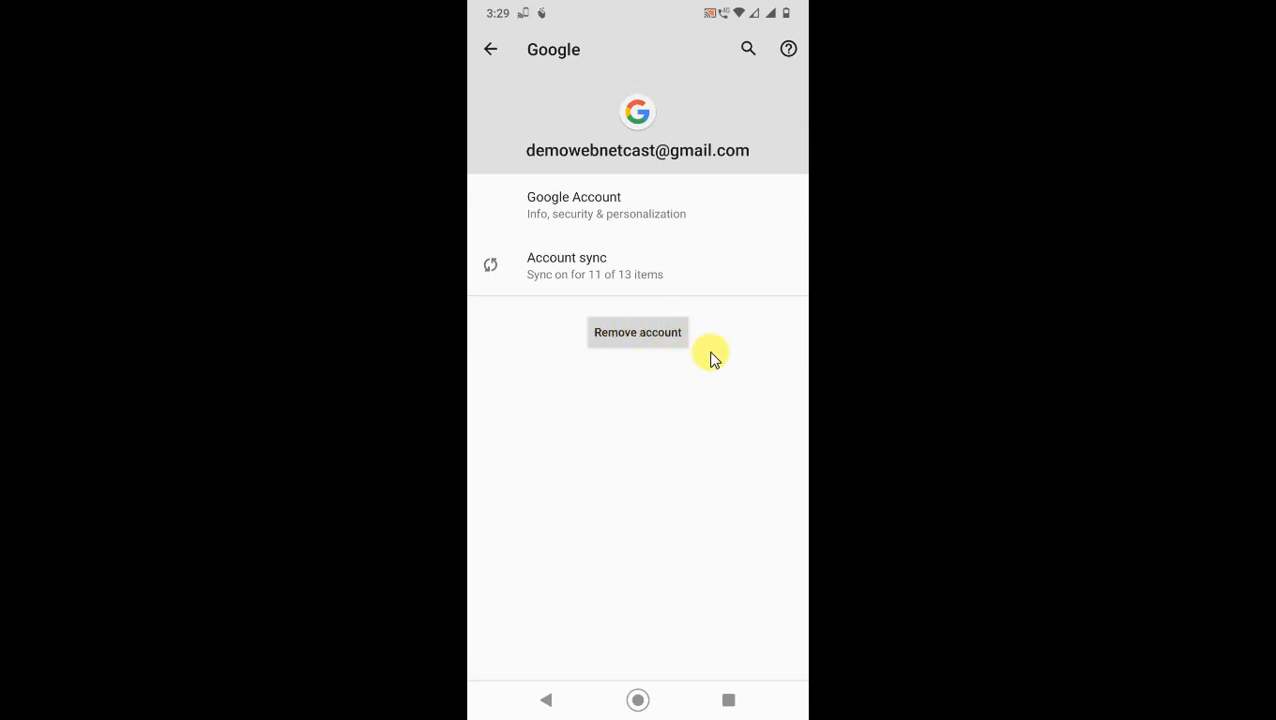
mouse_move(648, 440)
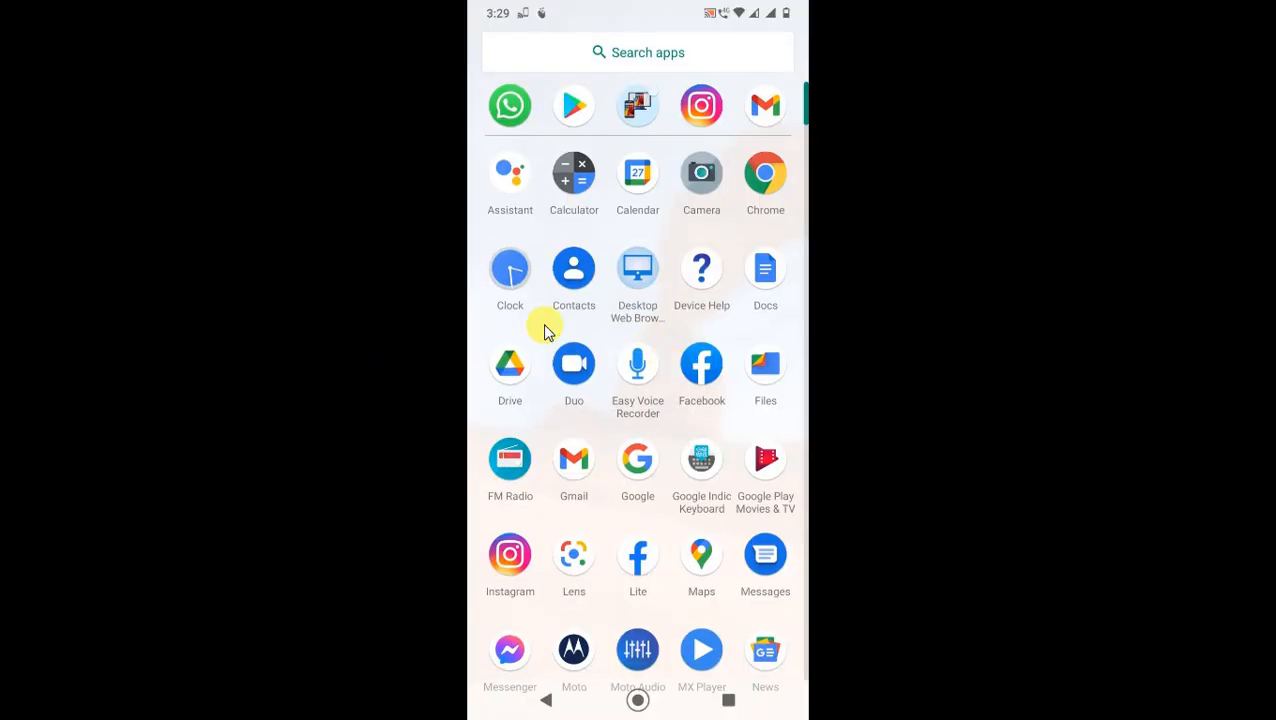
mouse_move(668, 328)
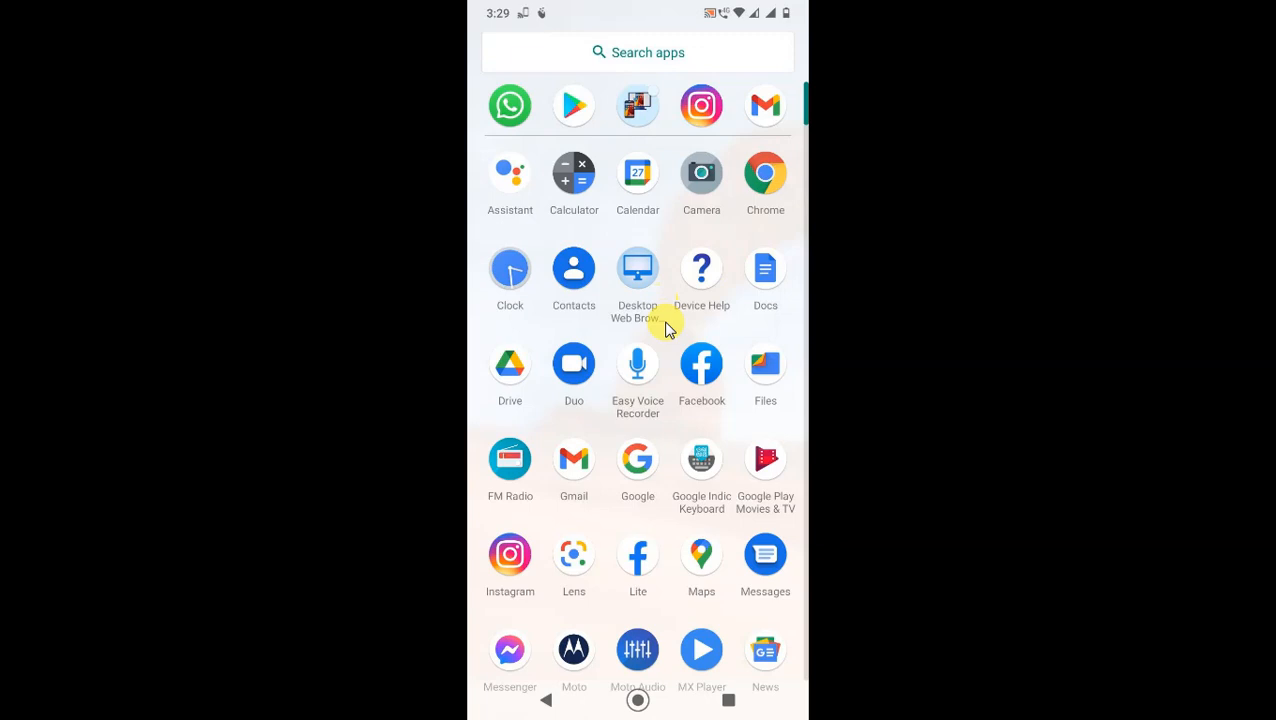
Launch Gmail from the app drawer to its primary inbox.
left_click(636, 268)
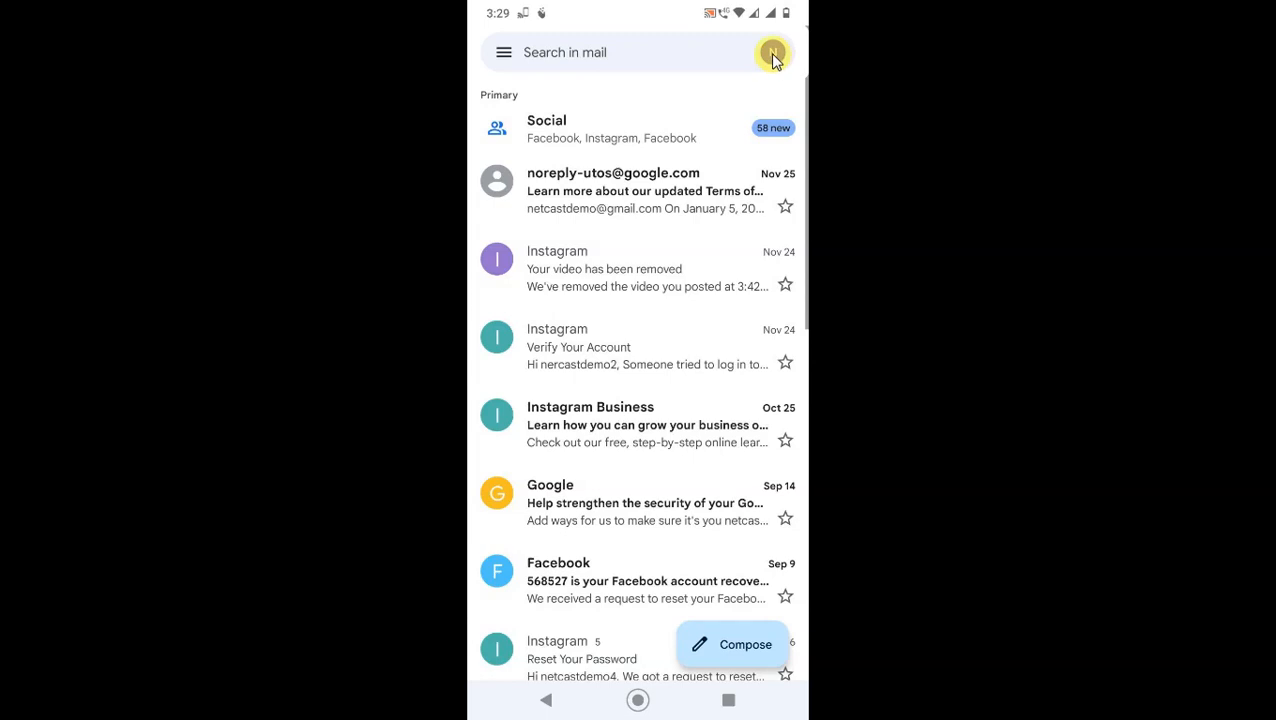
From the Gmail profile avatar, manage accounts on this device and open a Google account showing Remove account.
left_click(774, 52)
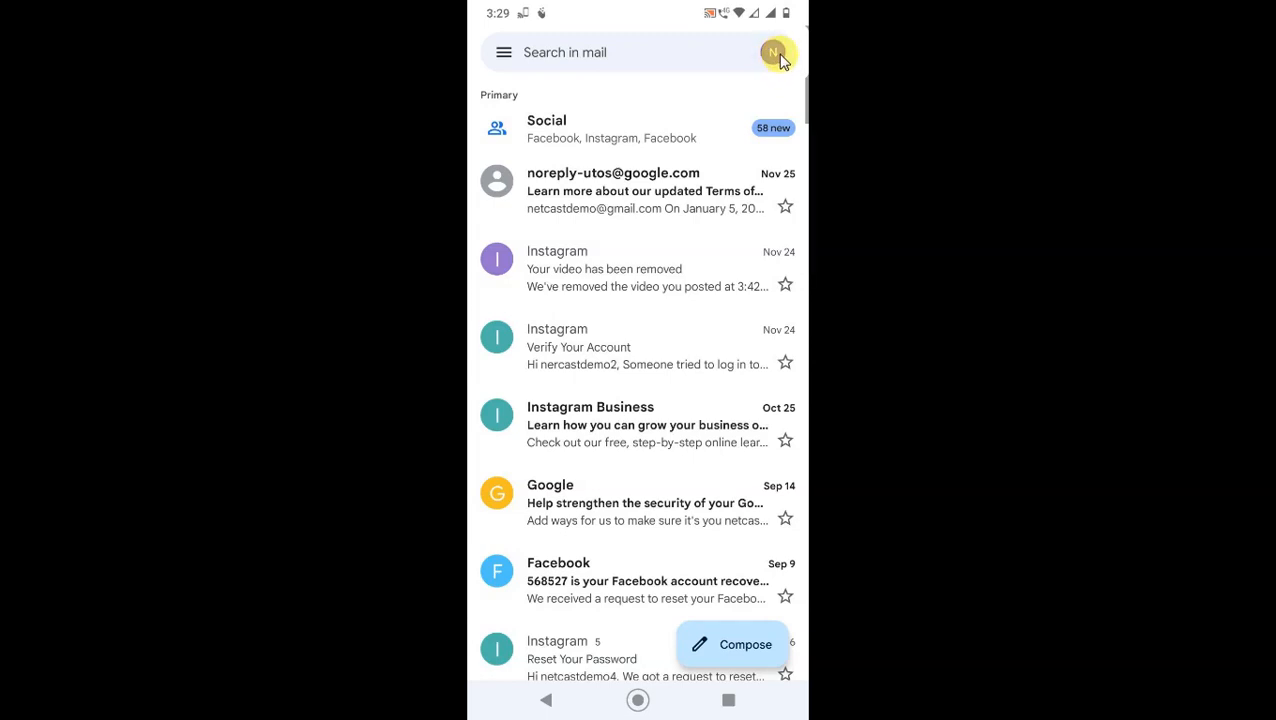
left_click(776, 52)
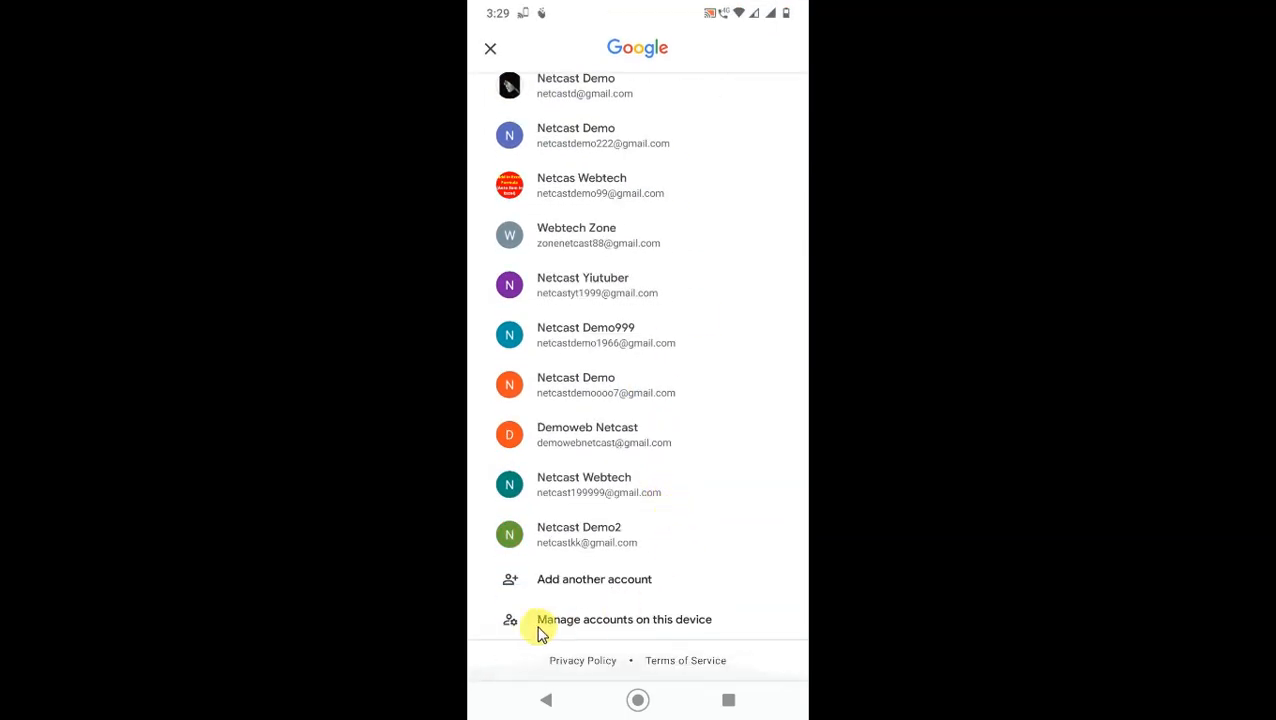
mouse_move(676, 622)
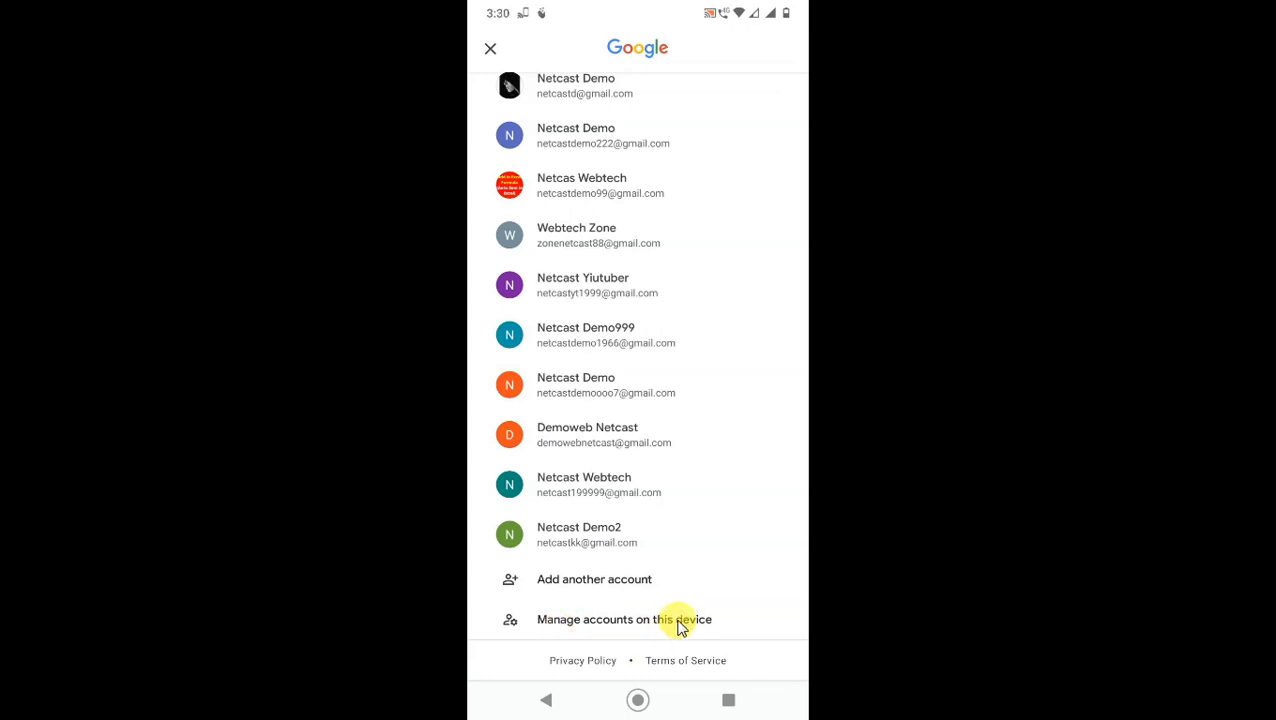
left_click(624, 620)
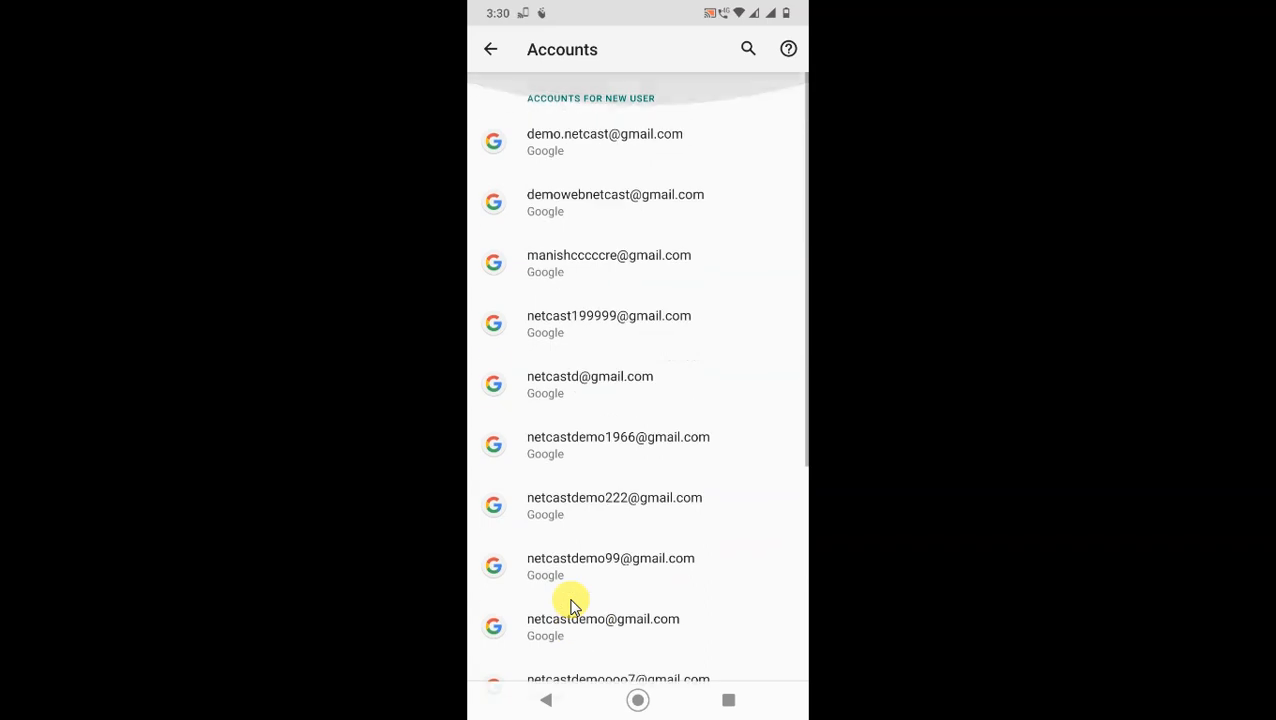
left_click(608, 324)
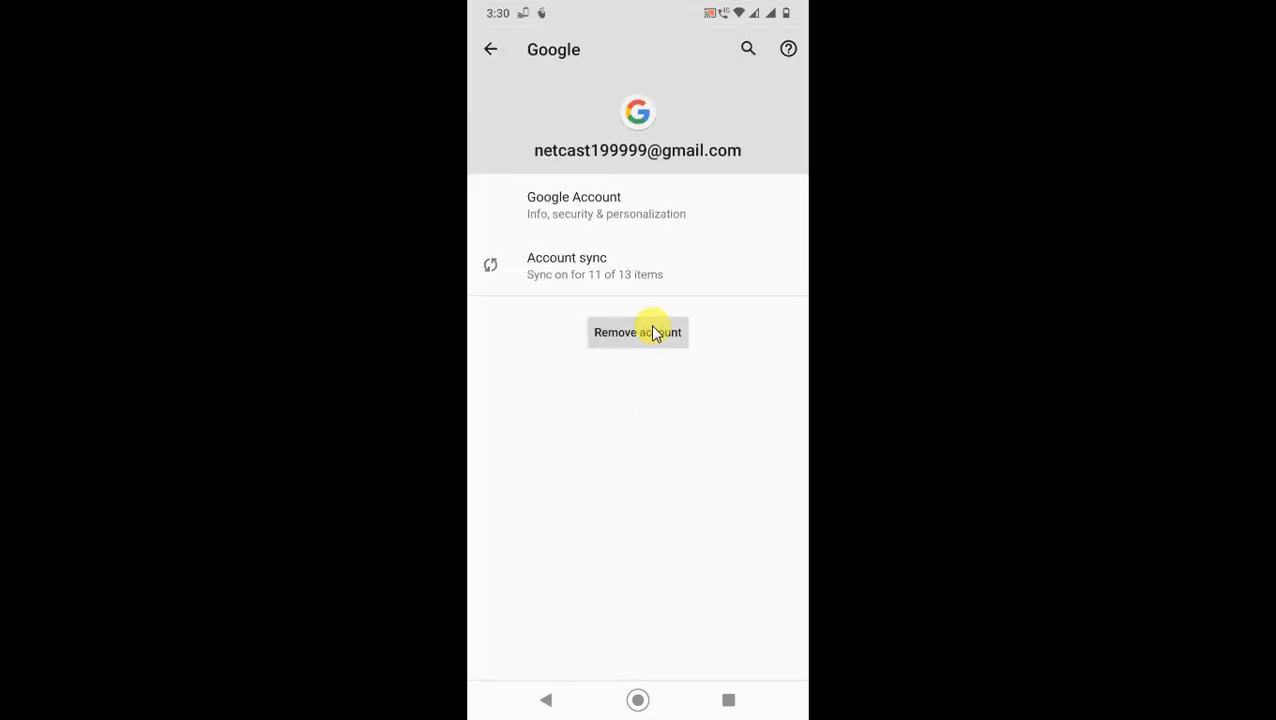